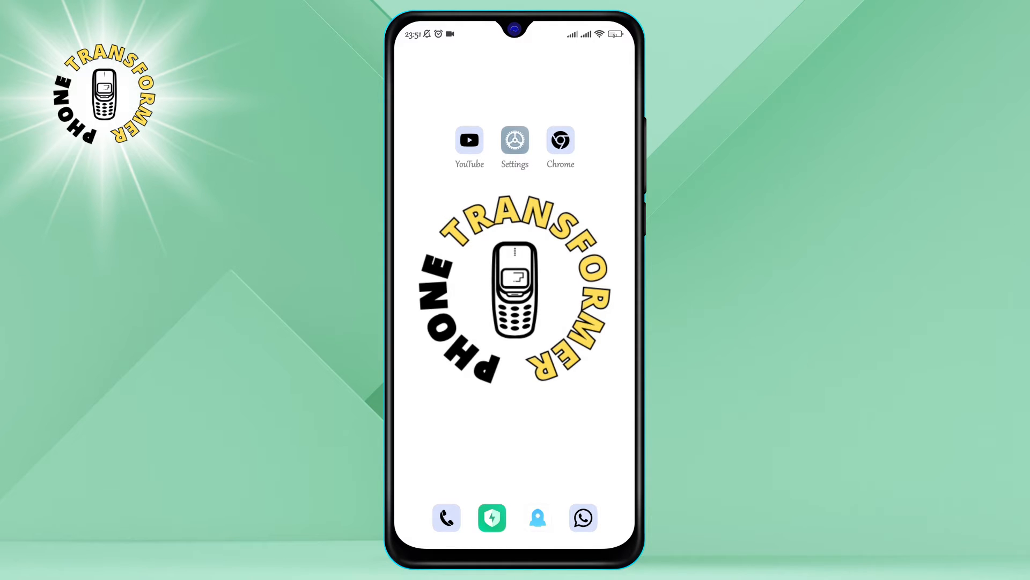
Launch Instagram from the app drawer so the profile page shows
scroll(up, 3)
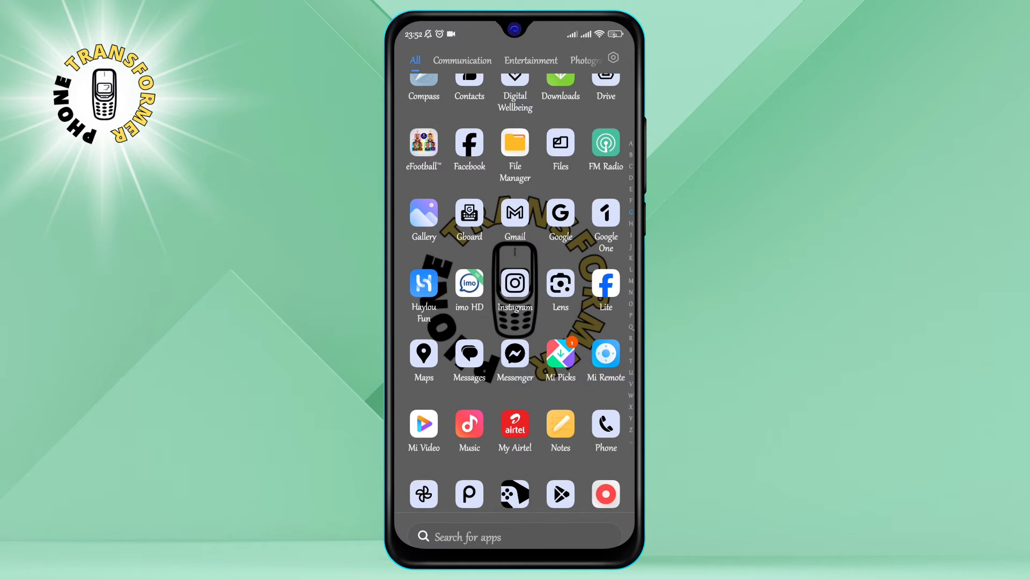
click(514, 284)
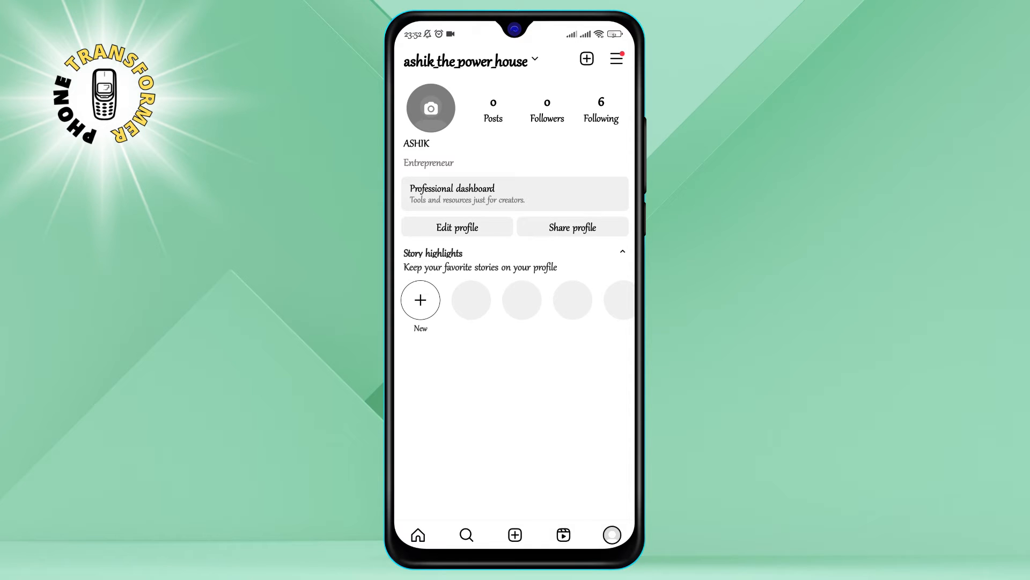
Reach Settings and privacy from the profile's hamburger menu
click(616, 58)
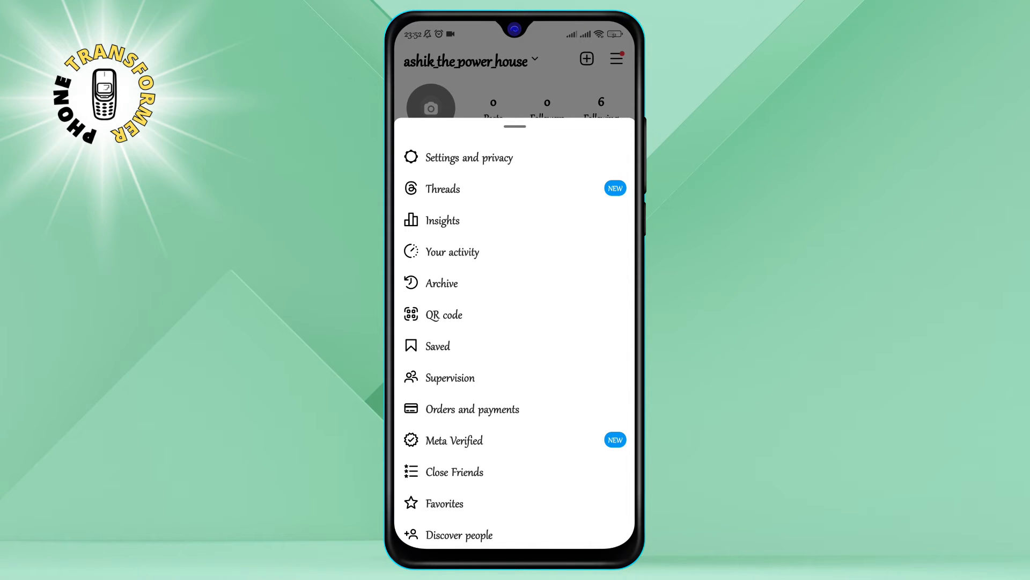
click(469, 157)
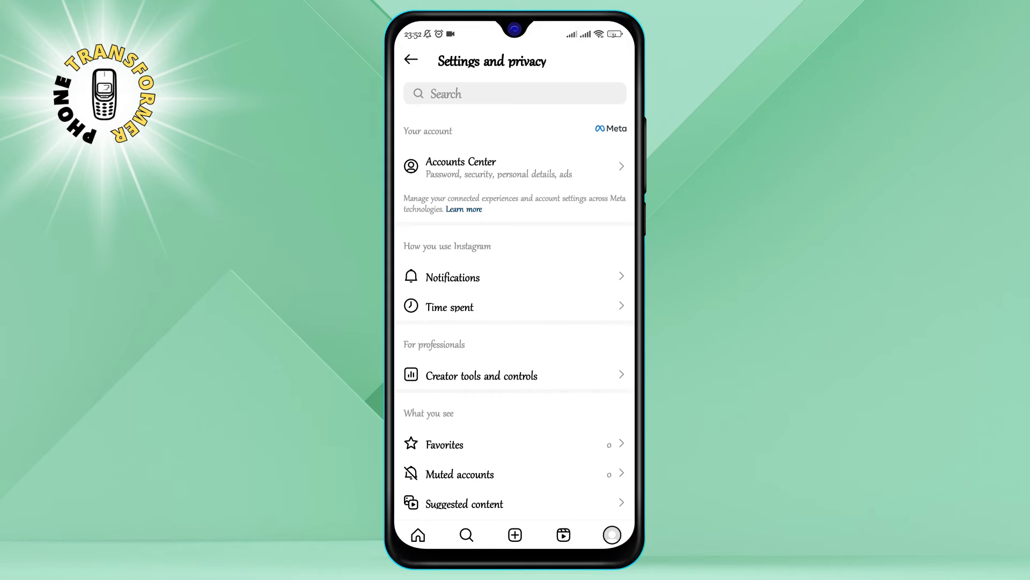
Scroll to Your app and media and enter Data usage and media quality
scroll(down, 3)
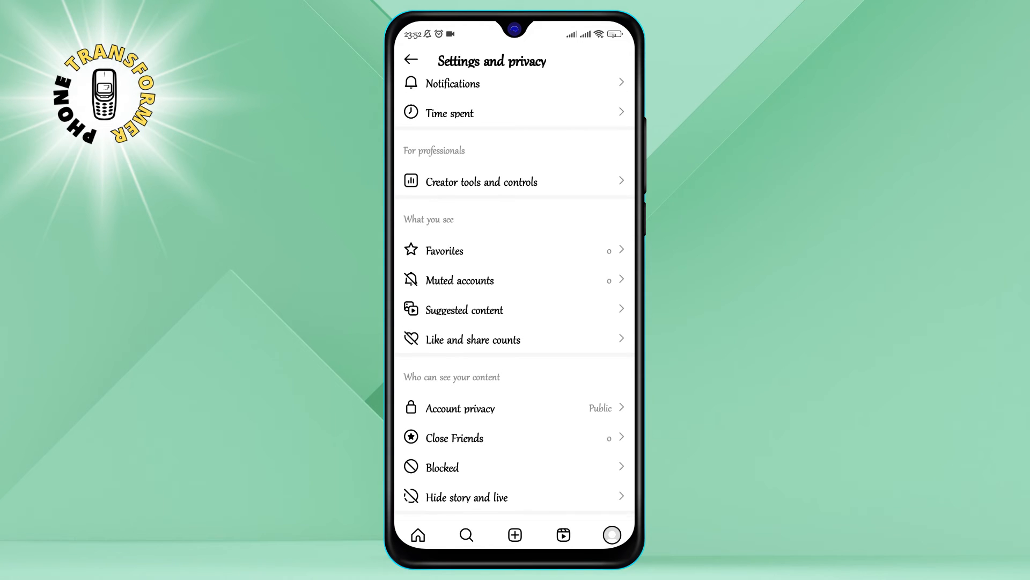
scroll(down, 3)
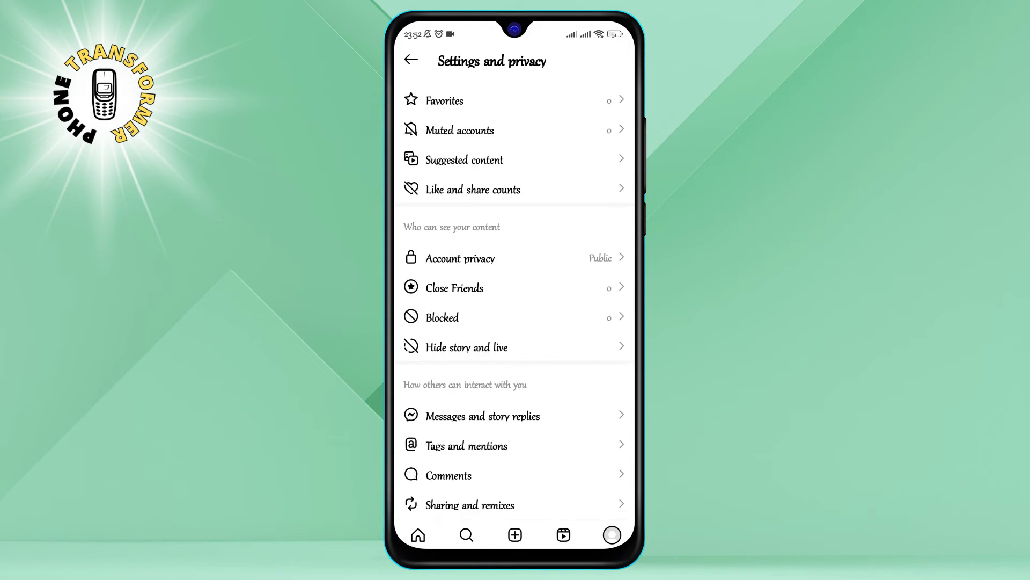
scroll(down, 3)
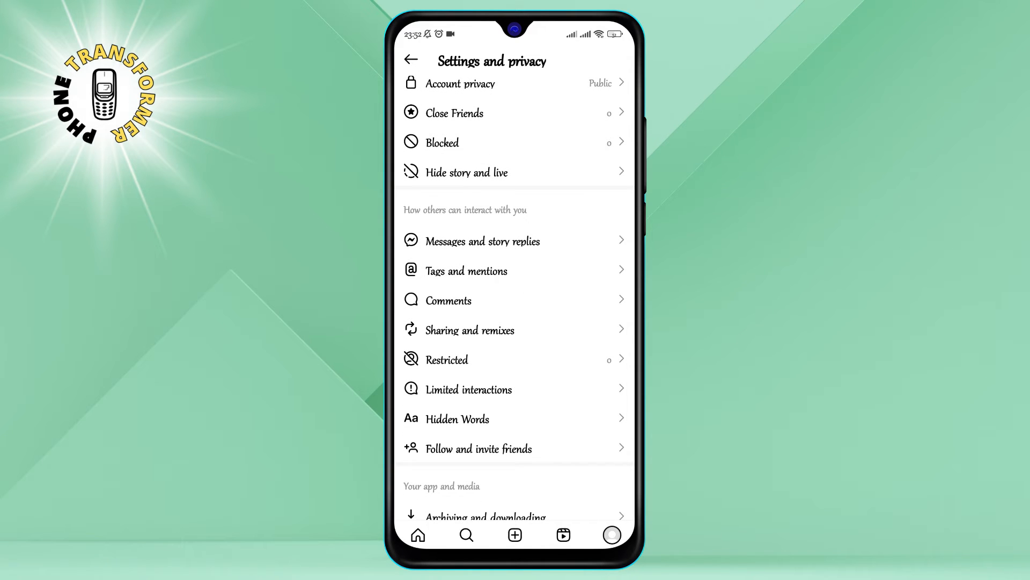
scroll(down, 3)
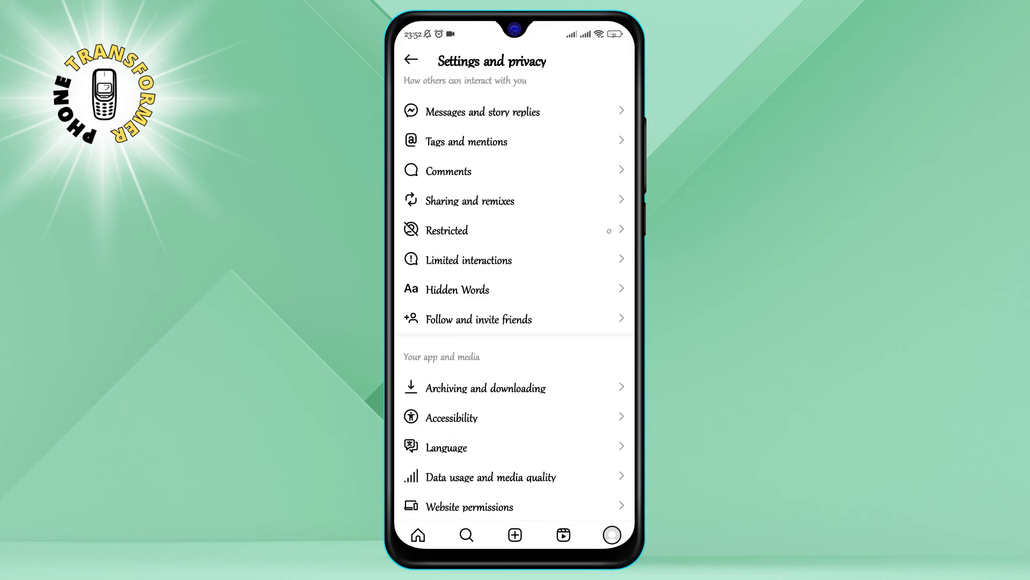
scroll(down, 3)
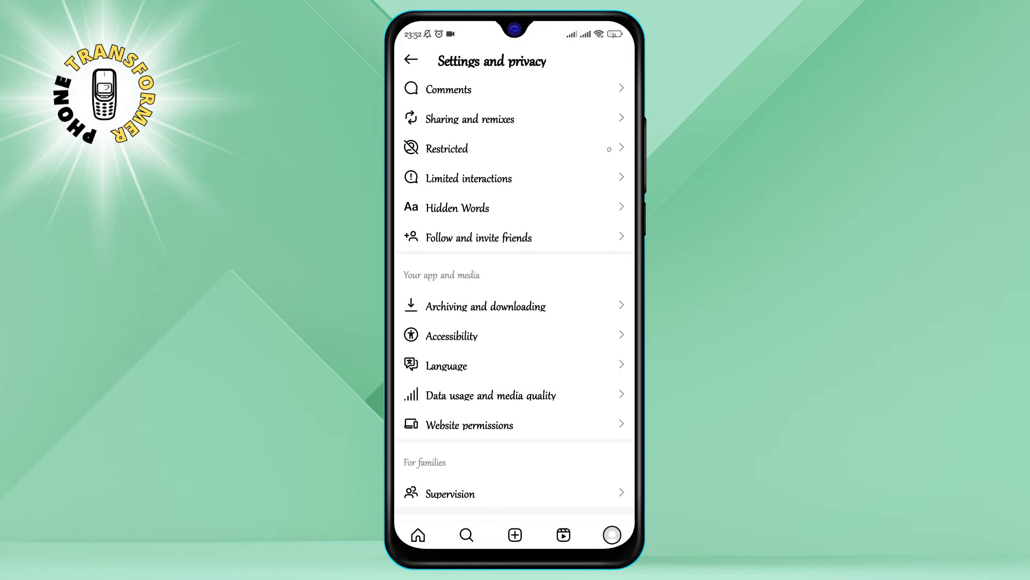
click(490, 395)
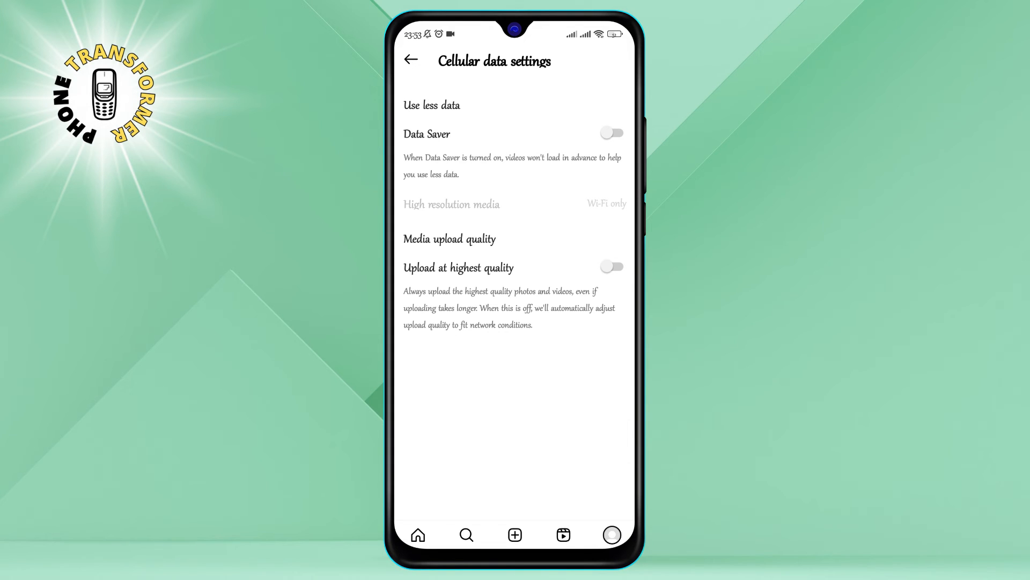
Switch on the Data Saver toggle in Cellular data settings
click(610, 133)
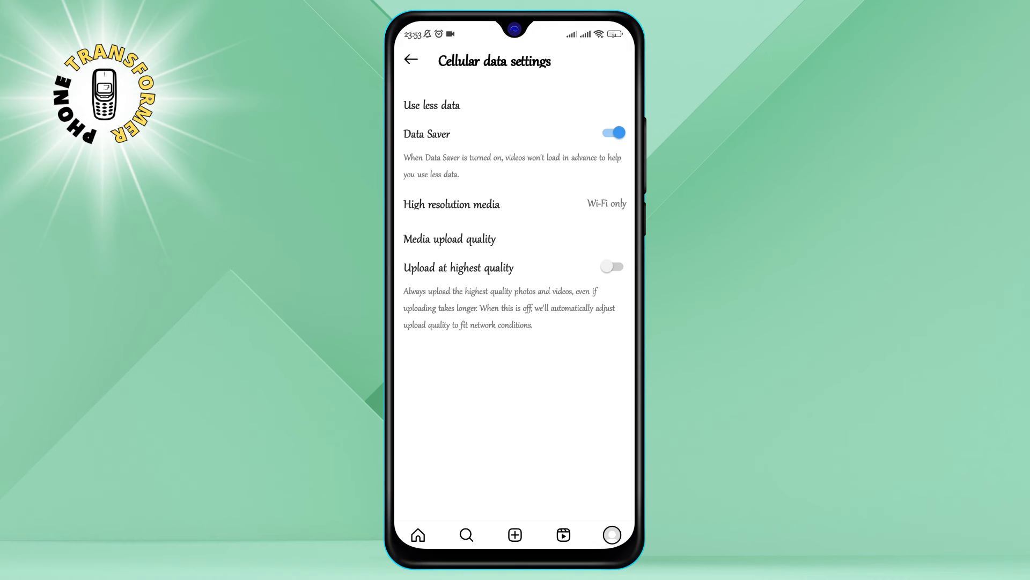